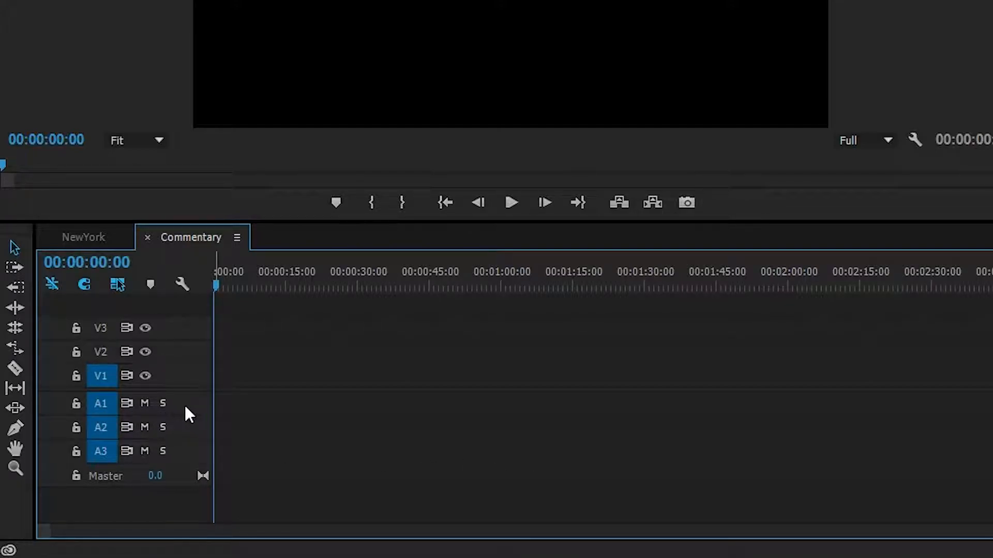
mouse_move(199, 412)
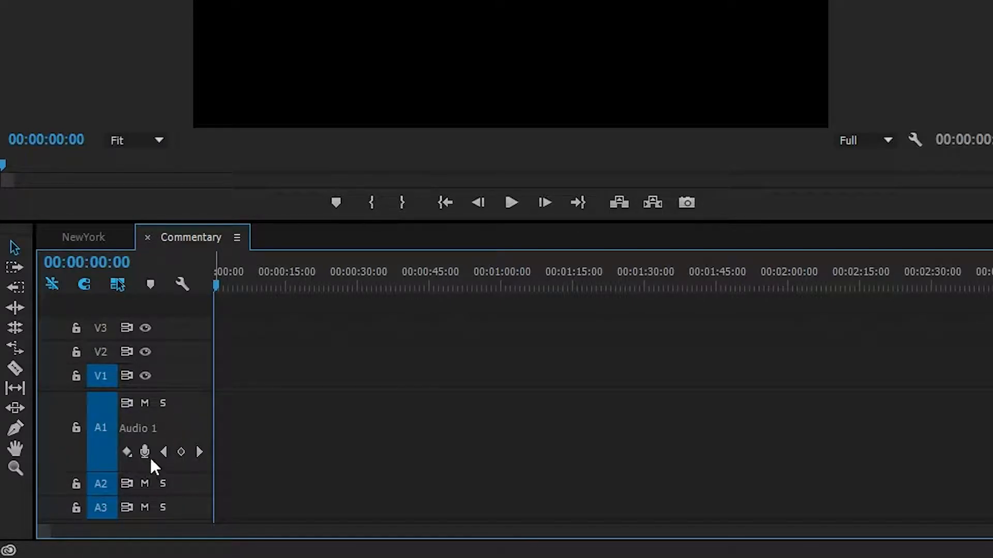
mouse_move(144, 452)
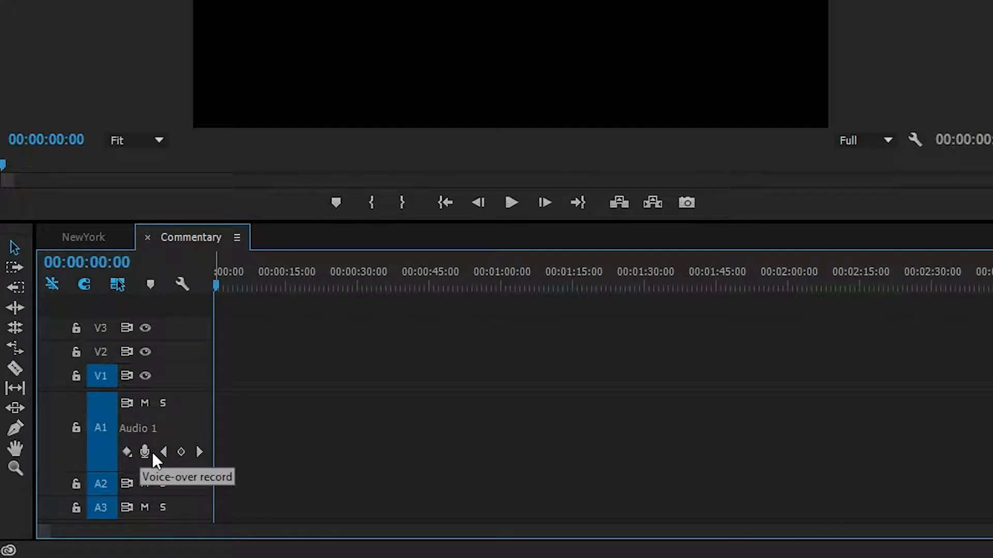
Set Audio 1's voice-over record source to Line (2- USB AUDIO CODEC)
right_click(137, 428)
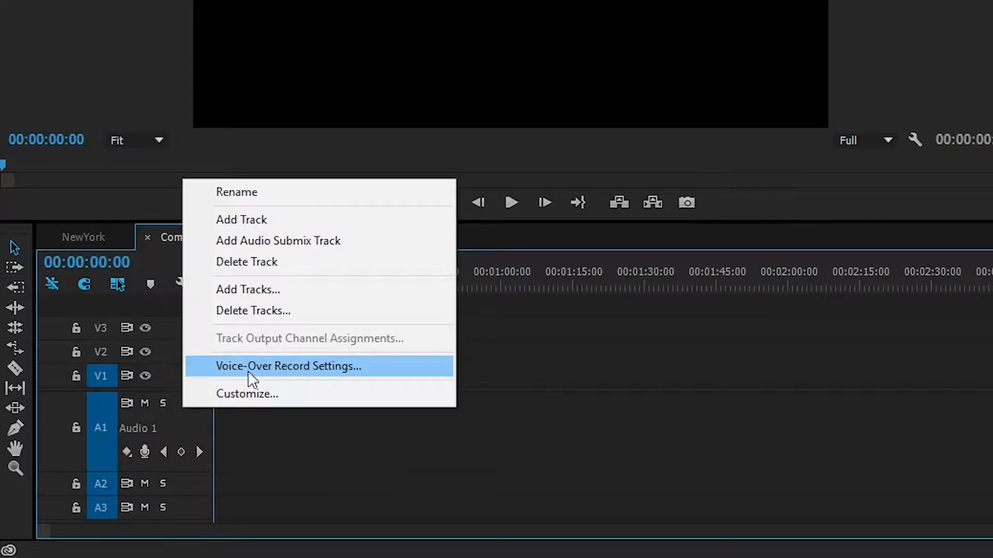
click(288, 366)
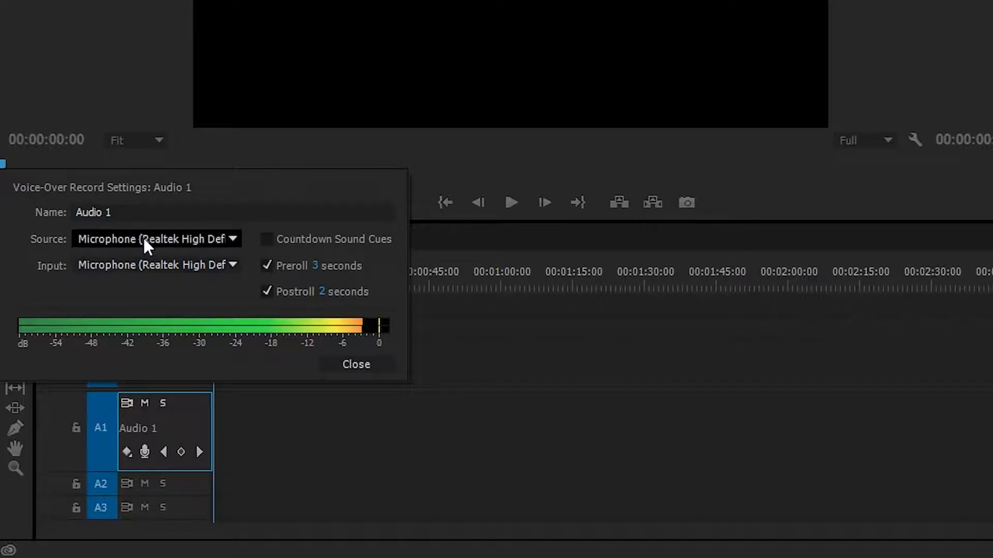
click(155, 239)
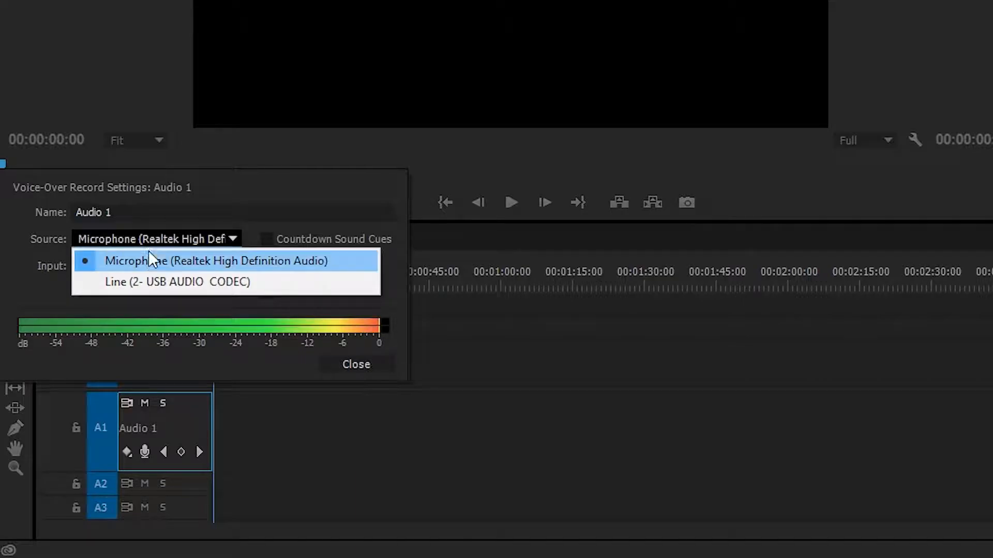
click(178, 282)
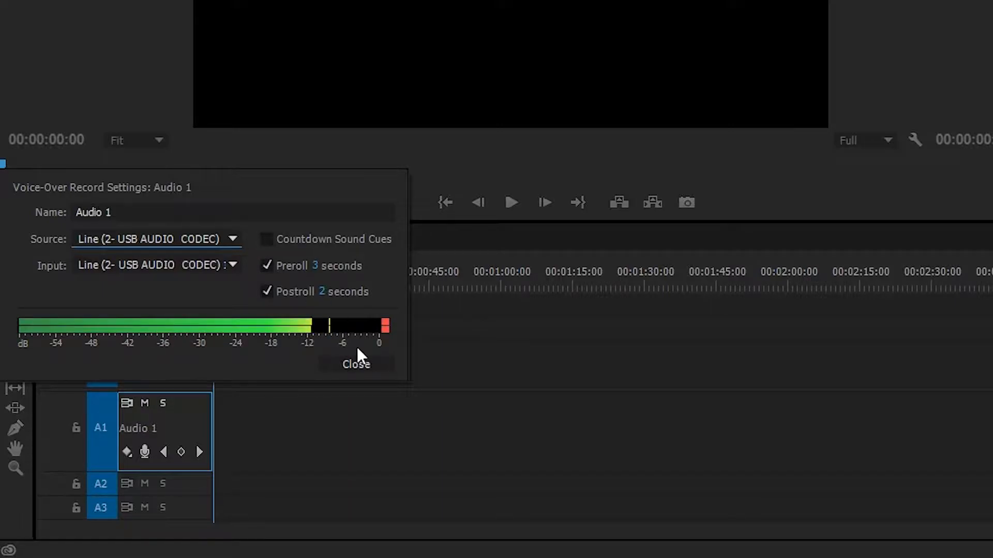
Close the record settings and record a roughly 12-second voice-over onto A1
click(356, 364)
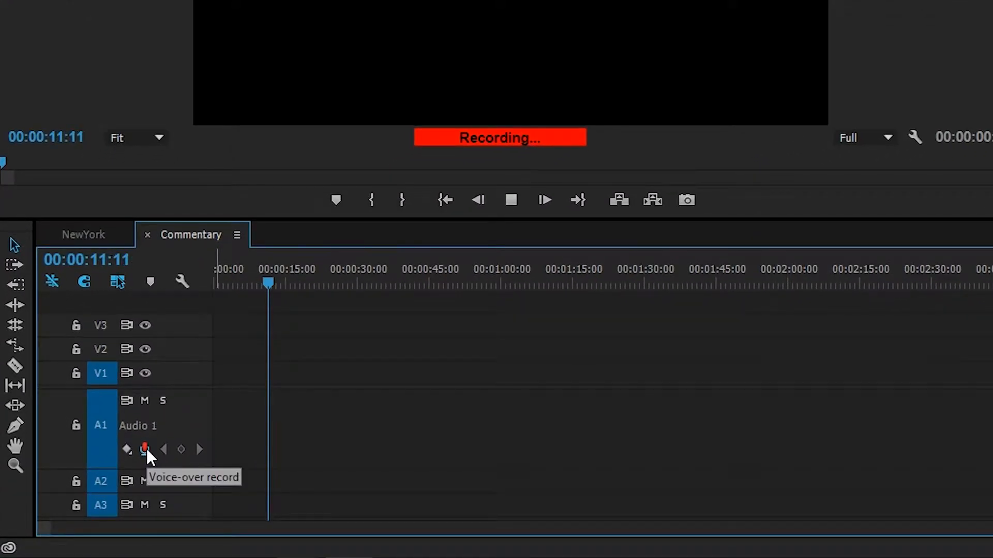
click(510, 200)
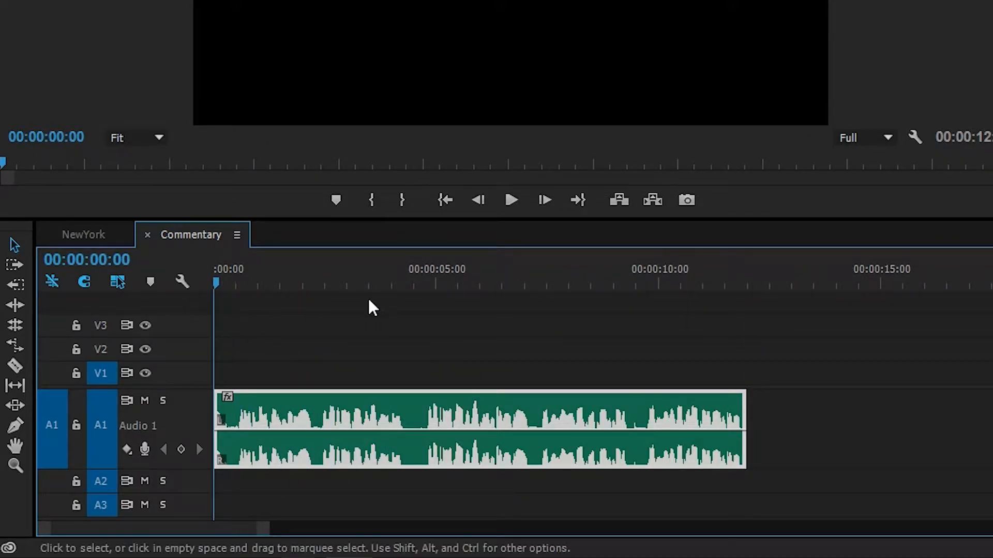
mouse_move(260, 299)
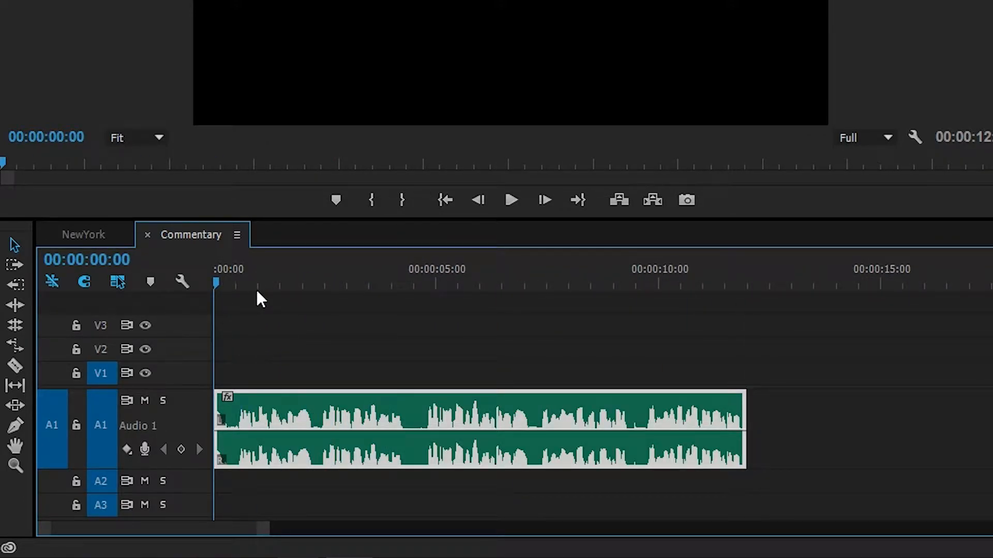